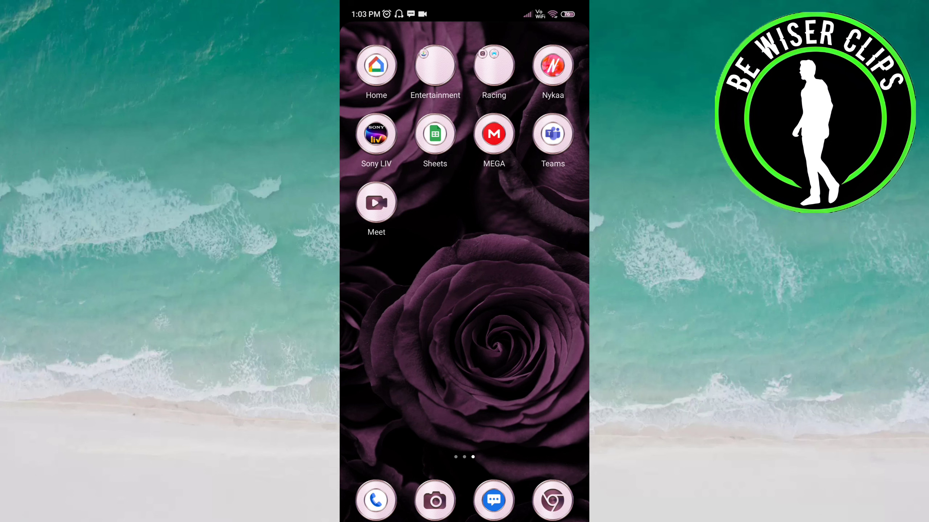
- Launch MEGA and reach its Settings through the side menu
{"action": "left_click", "coordinate": [494, 133]}
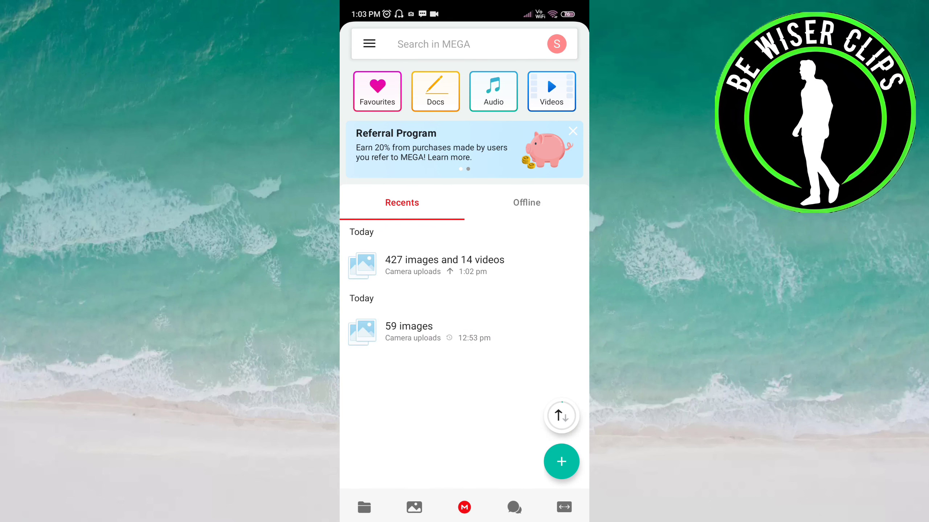
{"action": "left_click", "coordinate": [368, 43]}
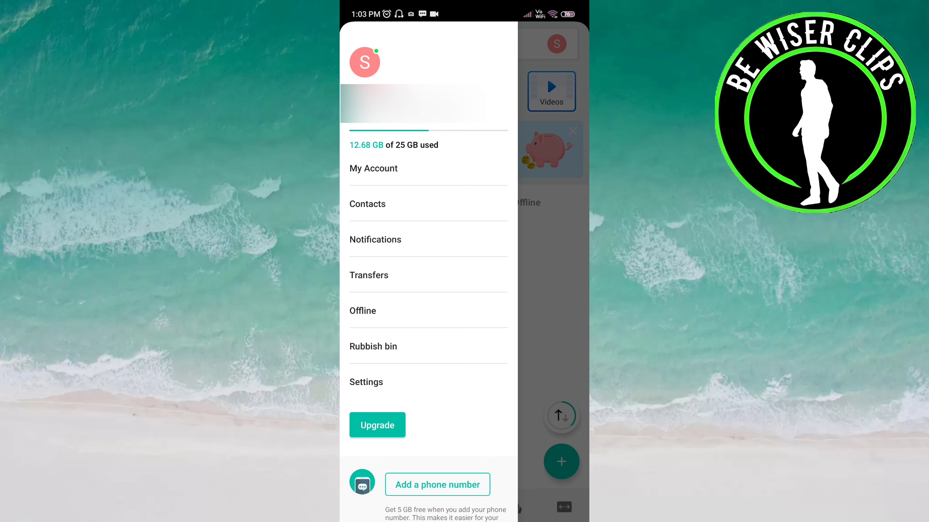
{"action": "left_click", "coordinate": [365, 382]}
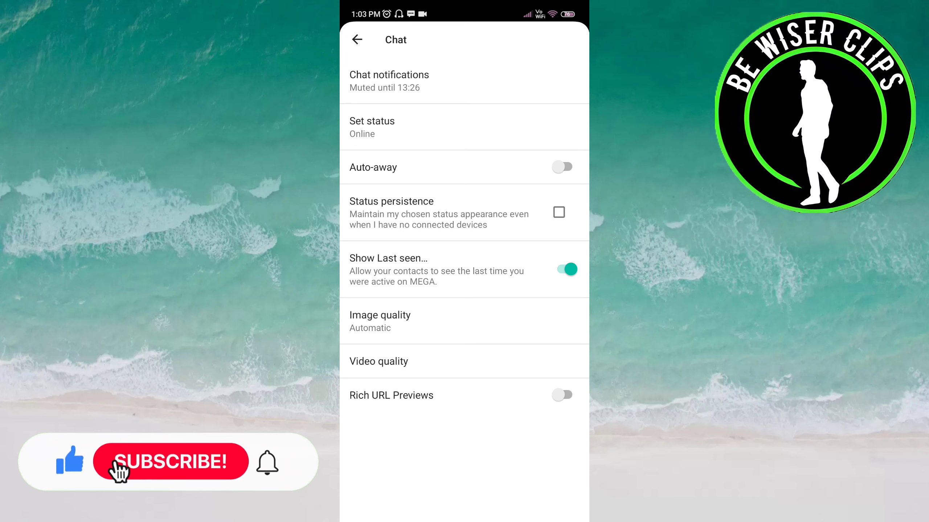
- Switch off the 'Show Last seen' toggle in Chat settings
{"action": "left_click", "coordinate": [566, 269]}
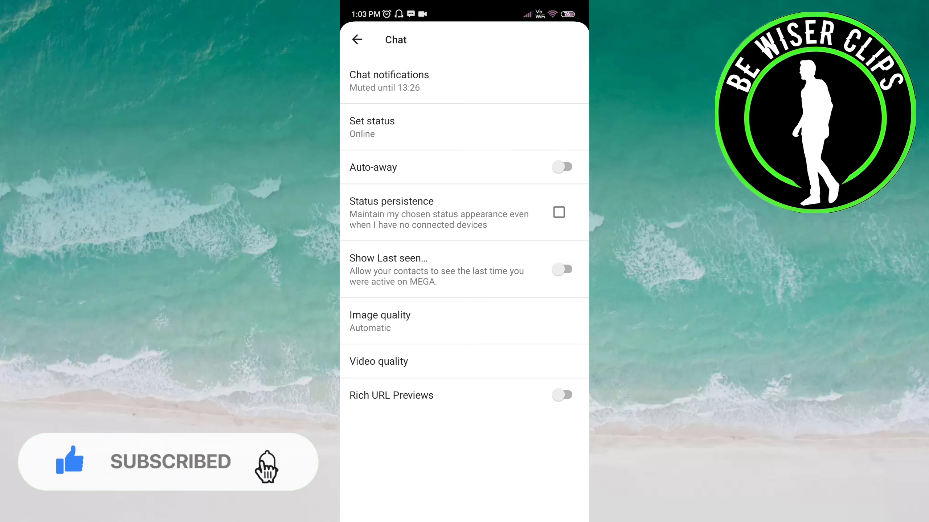